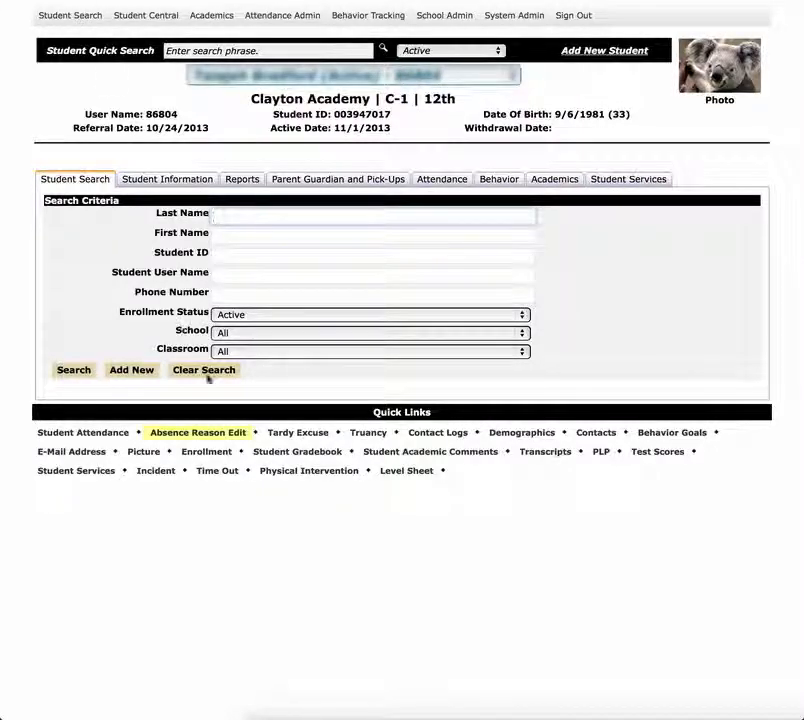
Open the Absence Reason Edit quick link beneath the student search form.
{"action": "left_click", "coordinate": [197, 432]}
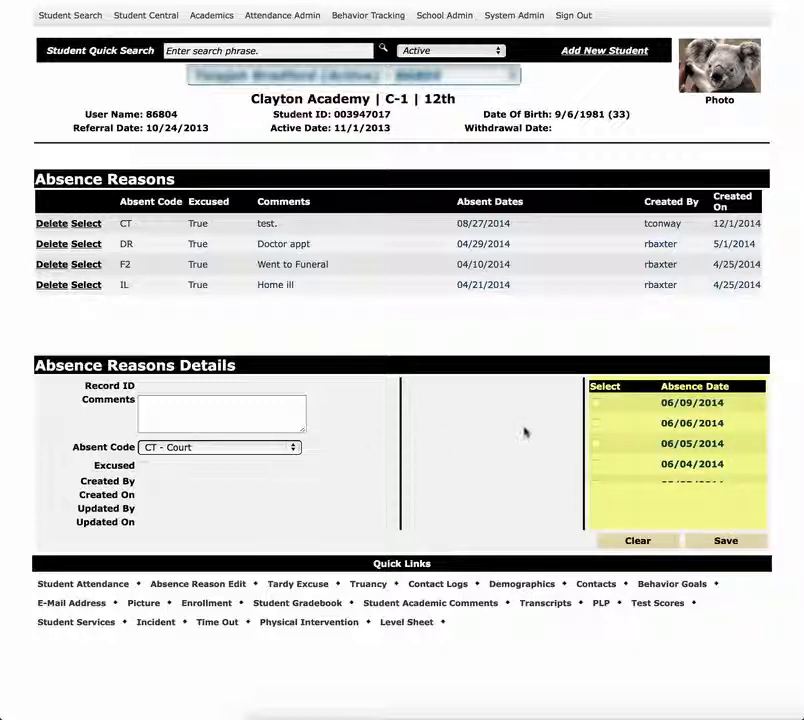
{"action": "mouse_move", "coordinate": [548, 425]}
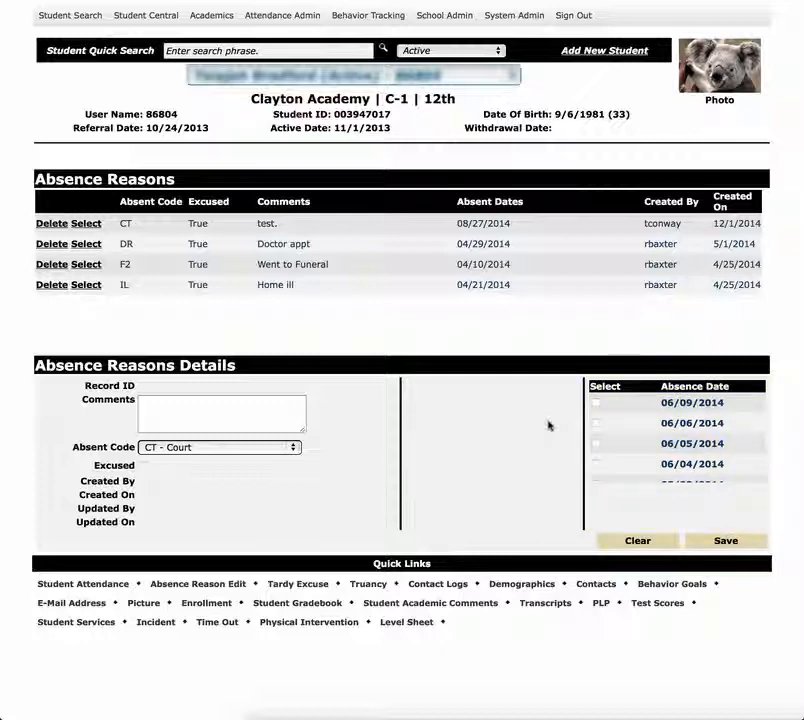
Select 06/09/2014, enter the comment 'test', and set the absent code to CT - Court.
{"action": "left_click", "coordinate": [596, 403]}
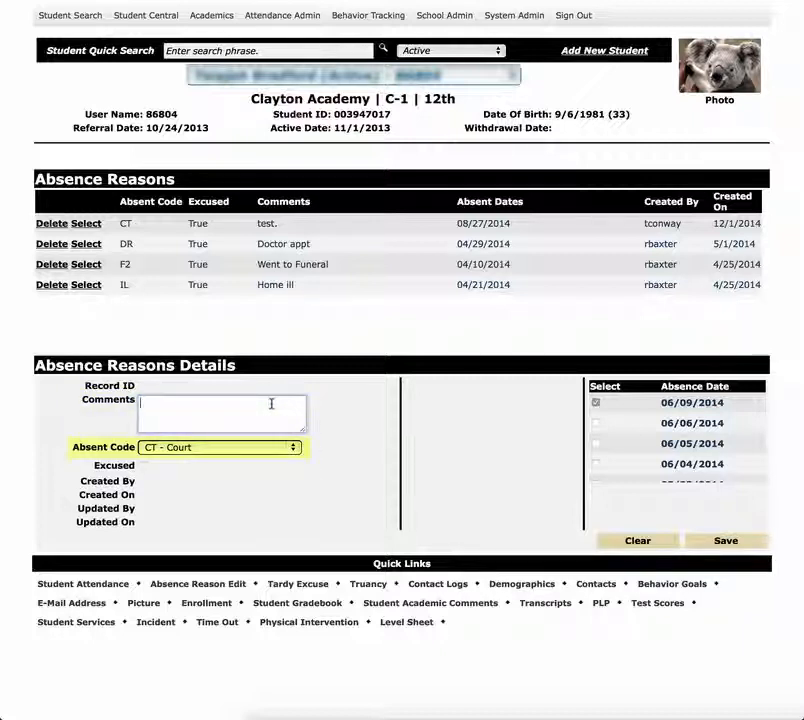
{"action": "type", "text": "test"}
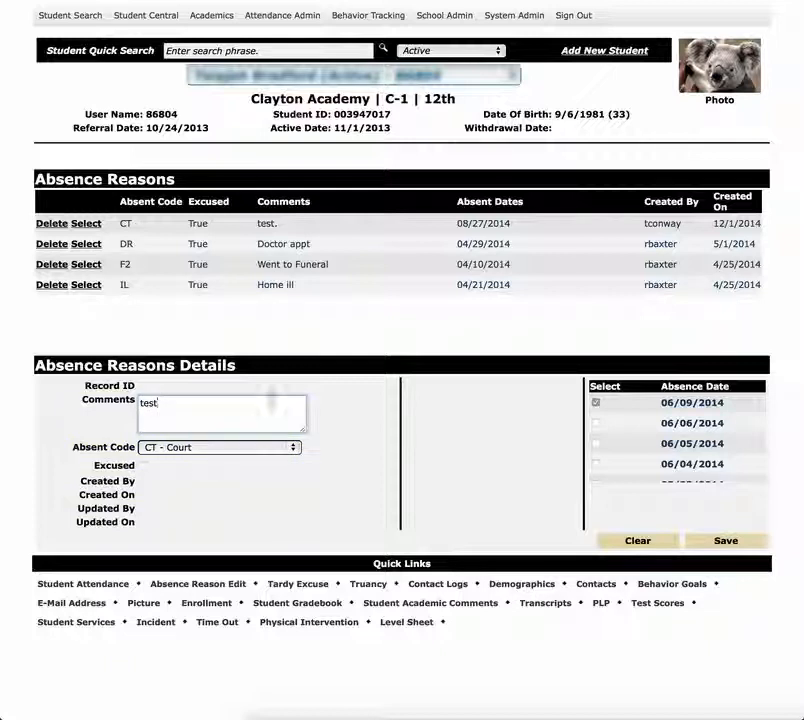
{"action": "left_click", "coordinate": [218, 447]}
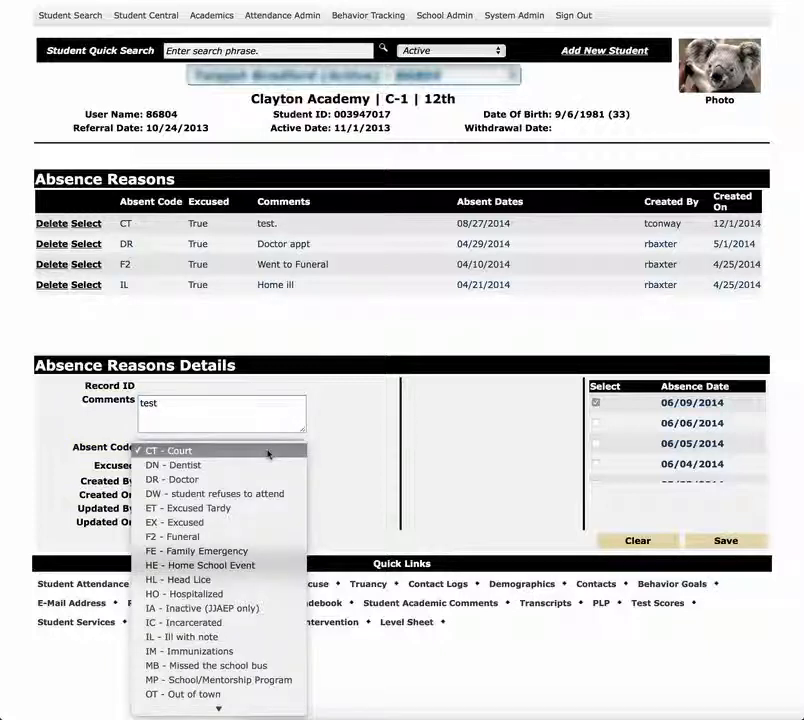
{"action": "left_click", "coordinate": [167, 450]}
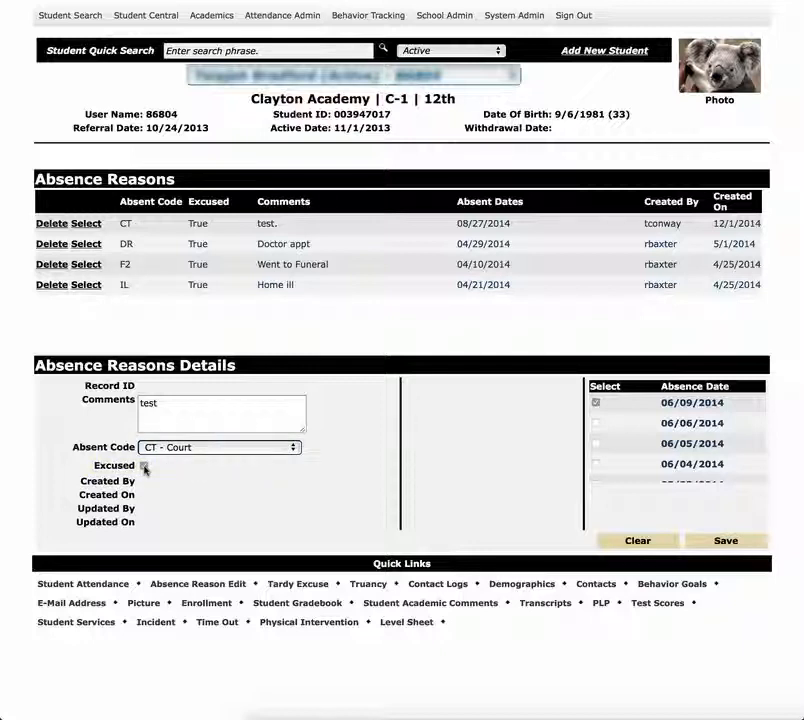
Mark the Court absence as excused and save it.
{"action": "left_click", "coordinate": [145, 465]}
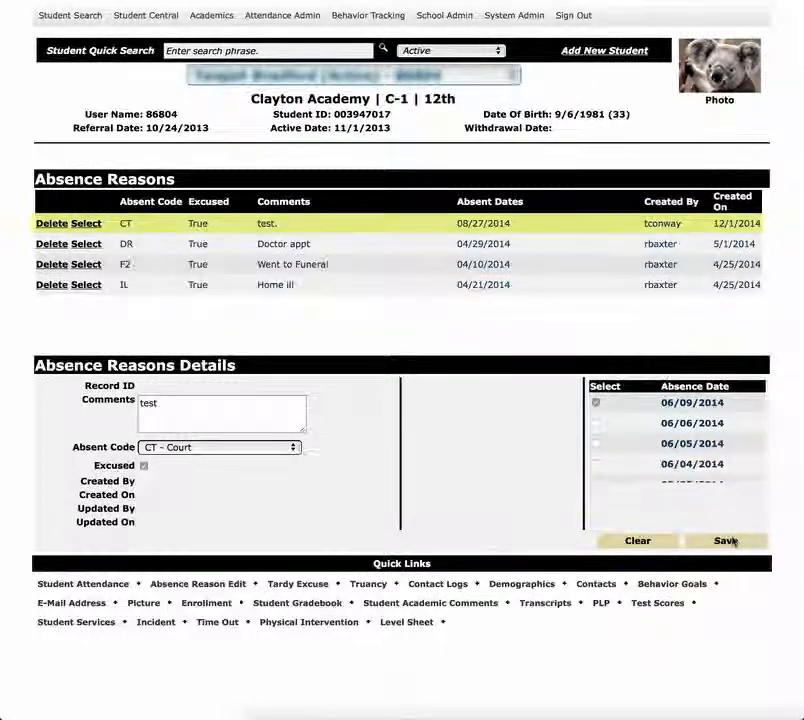
{"action": "left_click", "coordinate": [724, 540]}
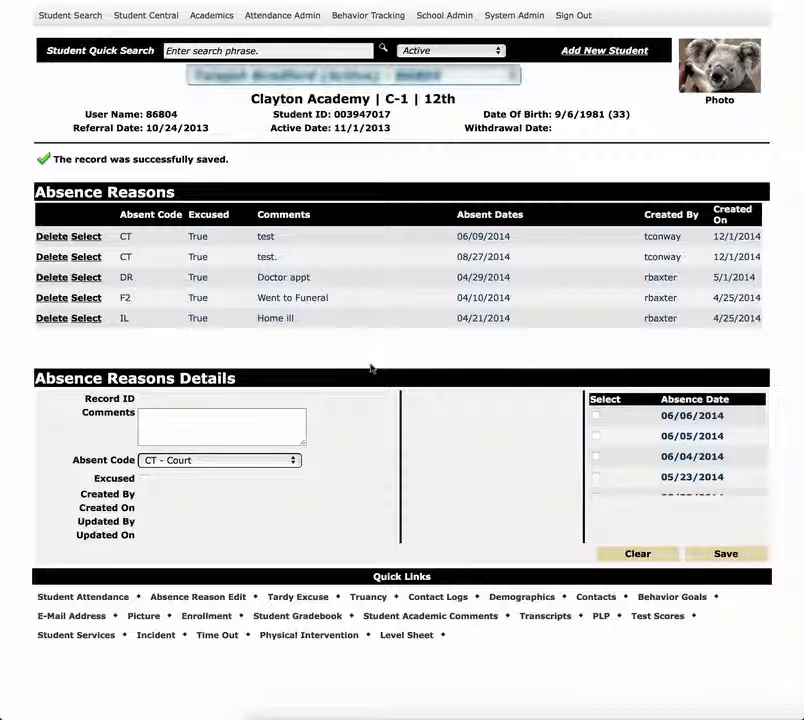